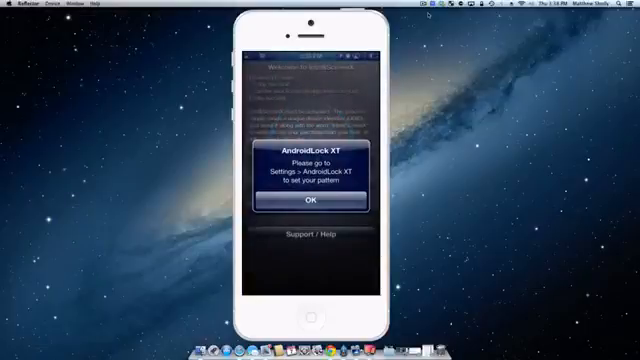
Dismiss the AndroidLock XT pattern alert and scroll through the IntelliScreenX settings
left_click(303, 199)
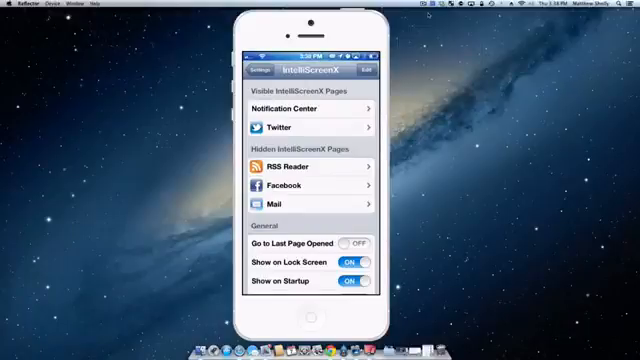
scroll("down", 3)
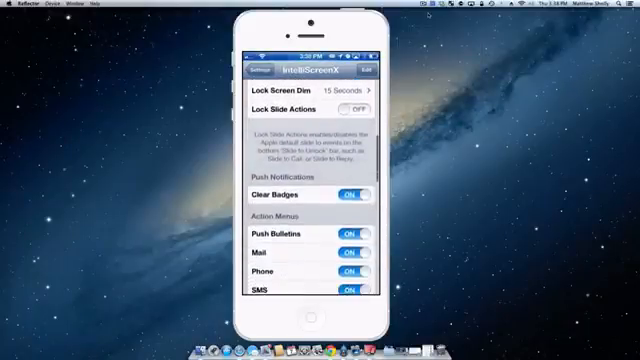
scroll("down", 3)
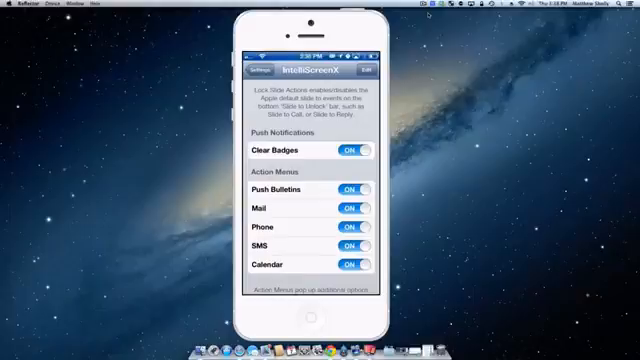
scroll("down", 3)
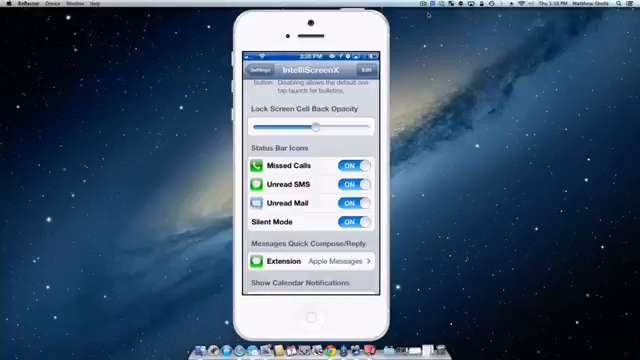
scroll("down", 3)
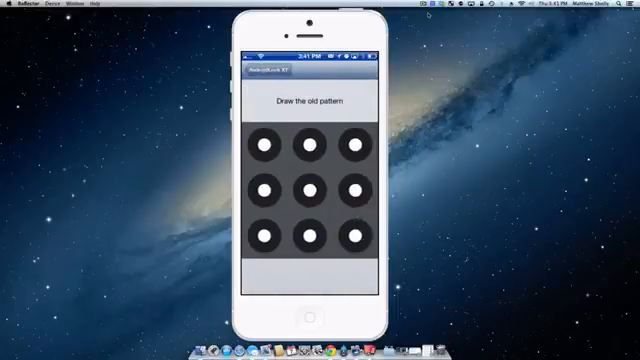
Enter the old AndroidLock XT unlock pattern, then draw the new pattern
left_click_drag(268, 152, 308, 235)
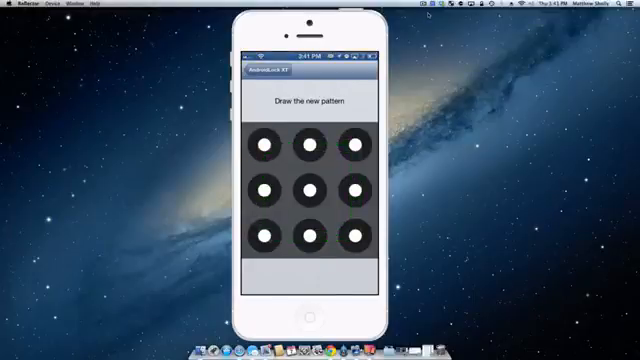
left_click_drag(271, 149, 313, 188)
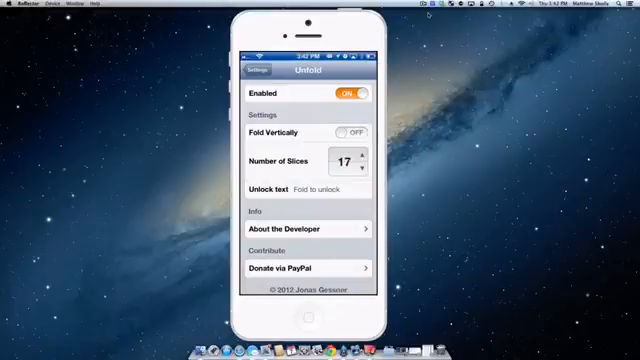
Lower Unfold's Number of Slices to 4, then return to the Settings tweak list
left_click(357, 157)
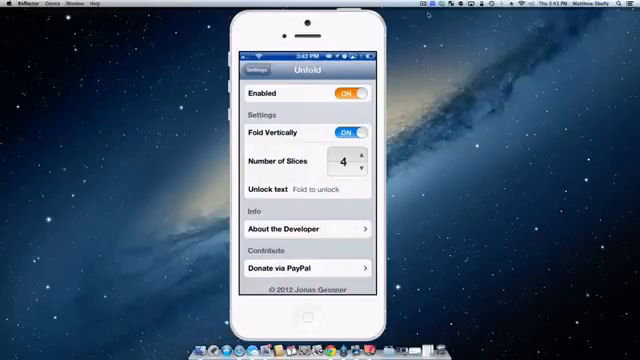
left_click(262, 71)
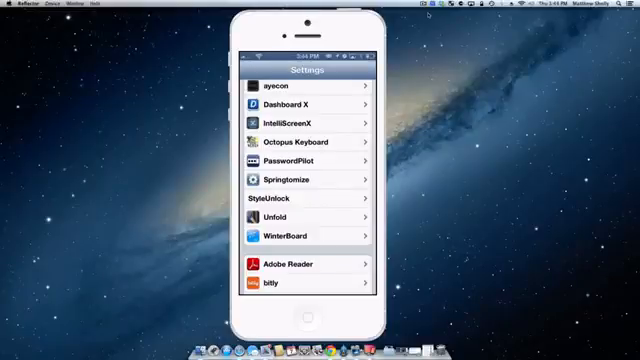
Set StyleUnlock's Selected Gesture to Pinch with 2 fingers
left_click(305, 197)
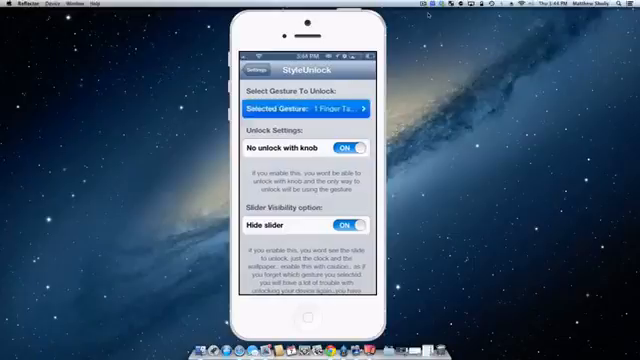
left_click(307, 107)
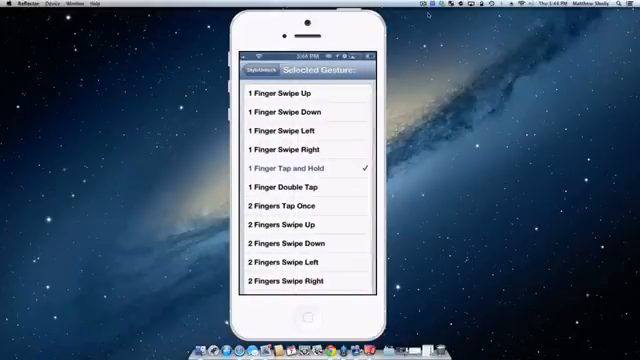
scroll("down", 3)
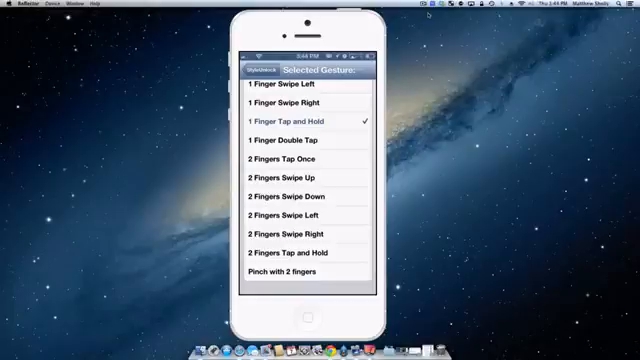
left_click(298, 273)
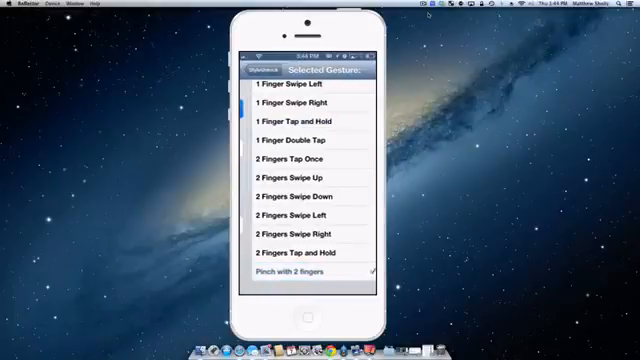